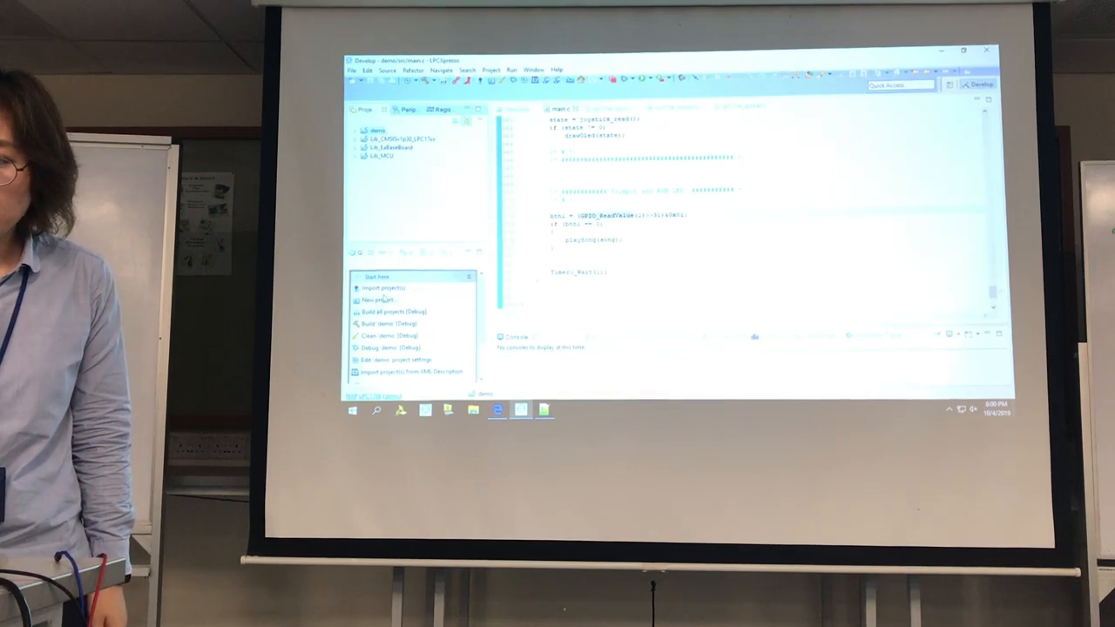
- Start Import project(s) from the Quickstart panel to reach the archive picker
{"action": "left_click", "coordinate": [384, 288]}
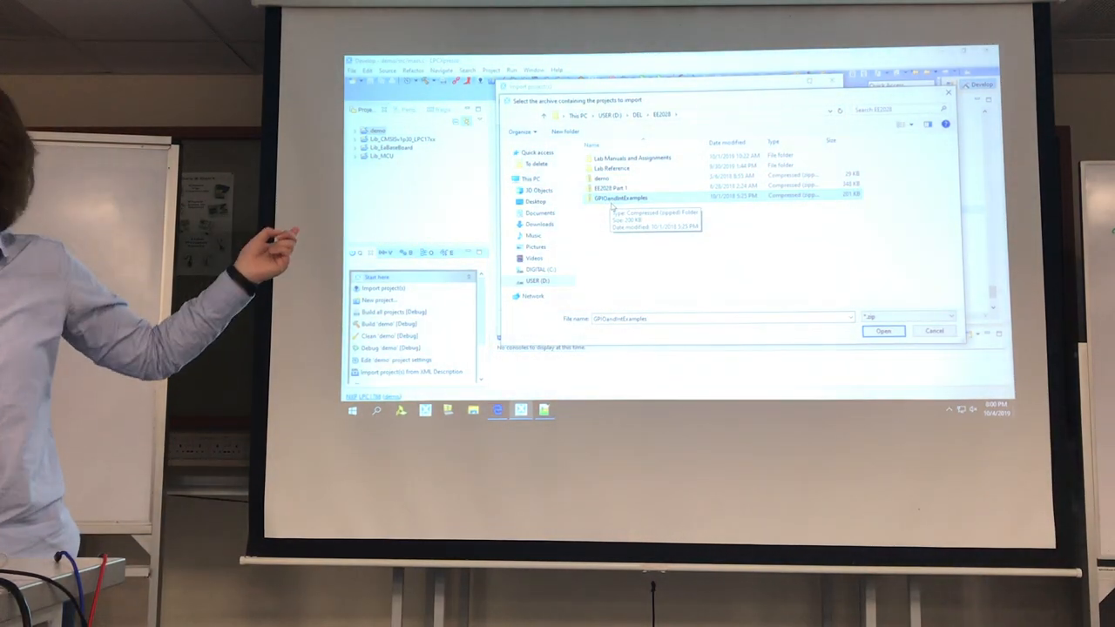
- Import only demo_GPIO from the chosen zip archive, leaving demo_GPIO_lab unticked, and finish
{"action": "left_click", "coordinate": [620, 197]}
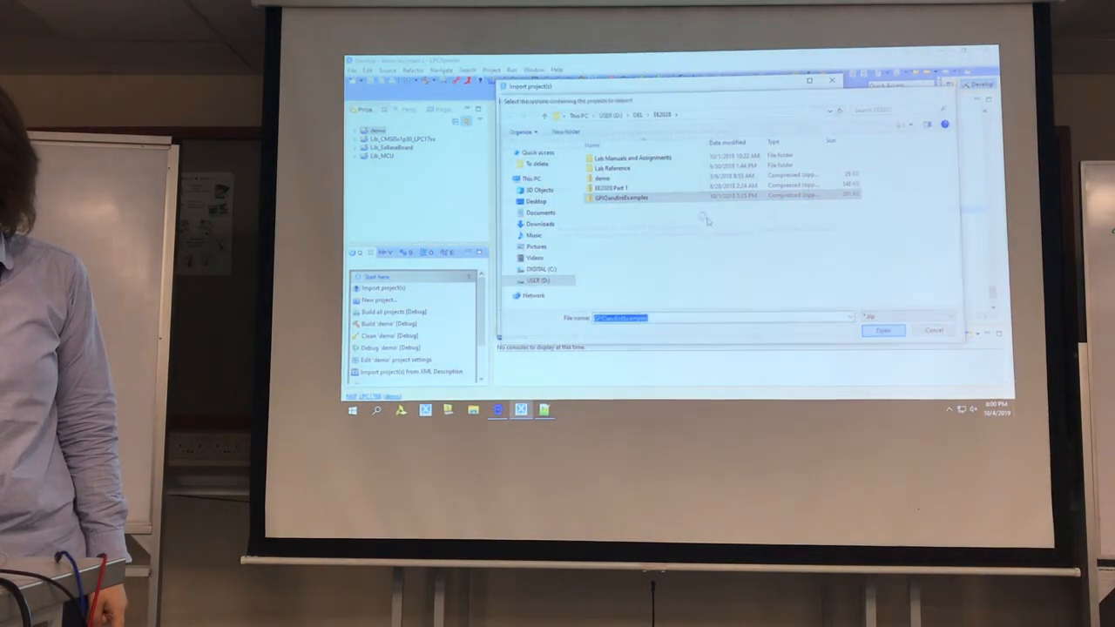
{"action": "left_click", "coordinate": [882, 331]}
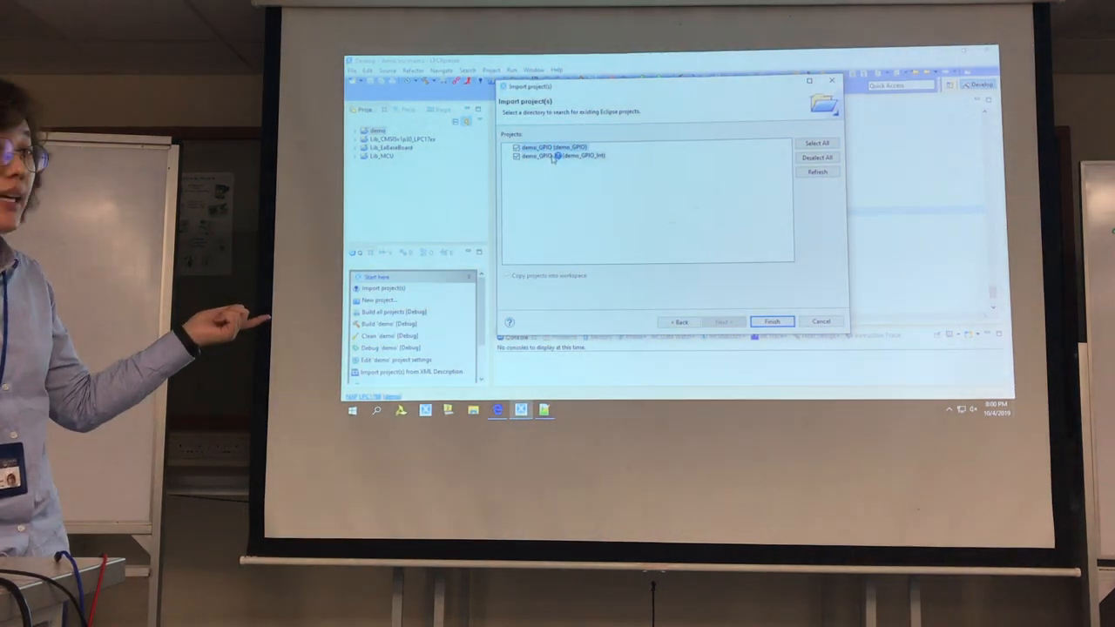
{"action": "left_click", "coordinate": [516, 146]}
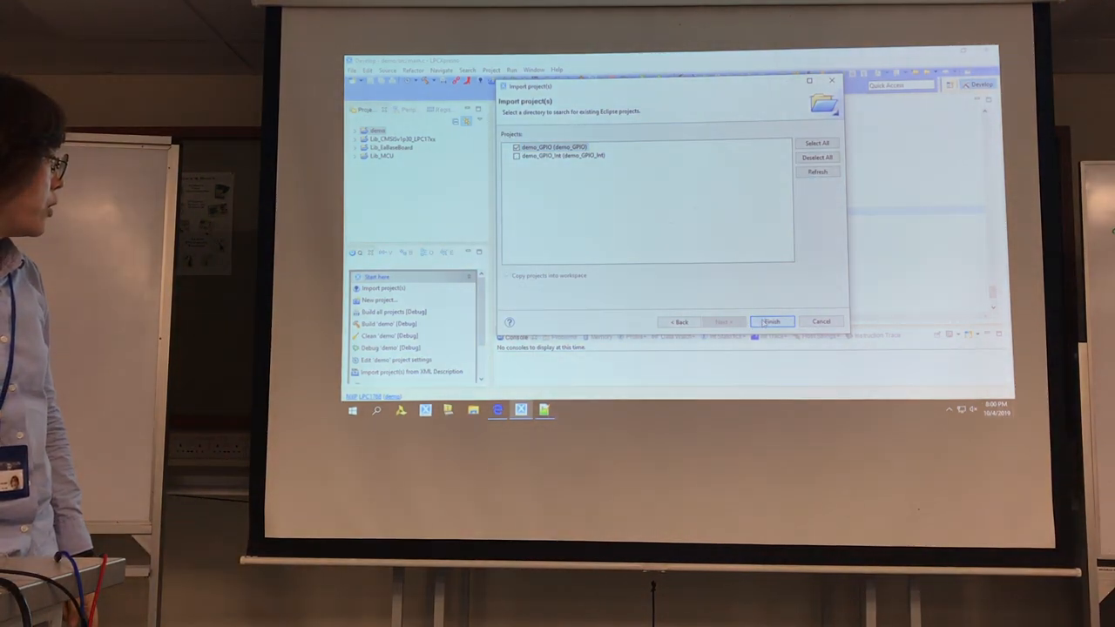
{"action": "left_click", "coordinate": [770, 321]}
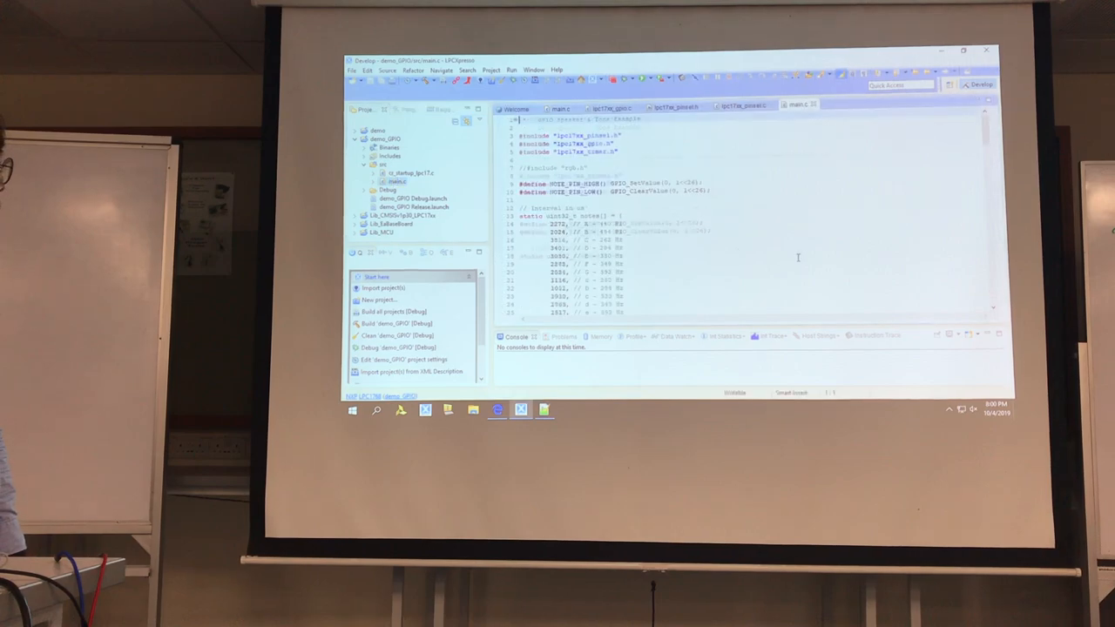
{"action": "scroll", "scroll_direction": "down", "scroll_amount": 3}
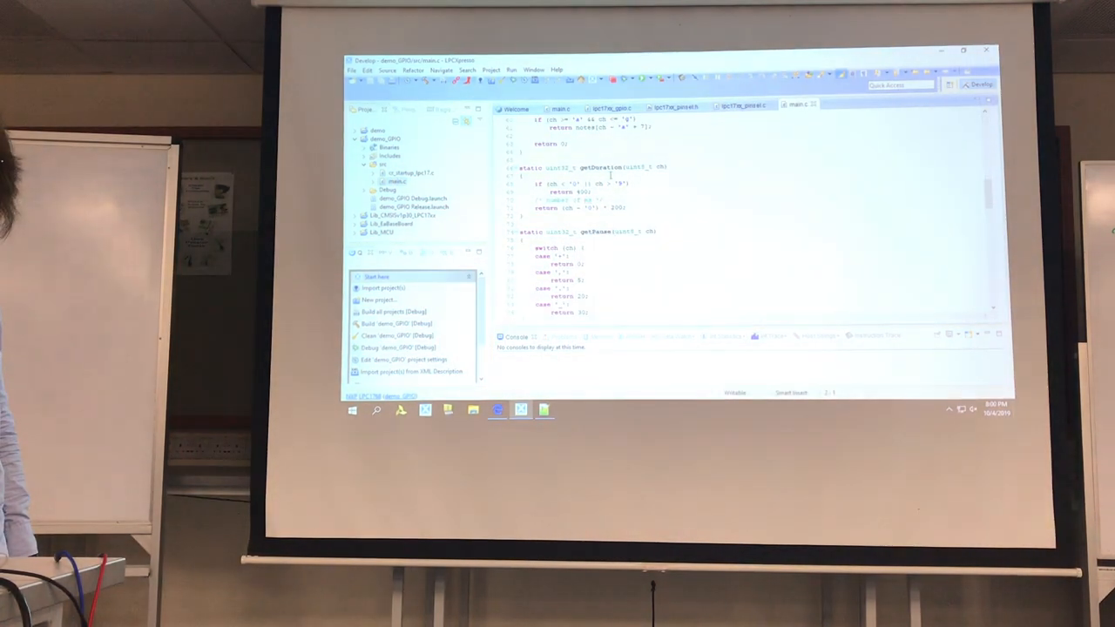
{"action": "scroll", "scroll_direction": "down", "scroll_amount": 3}
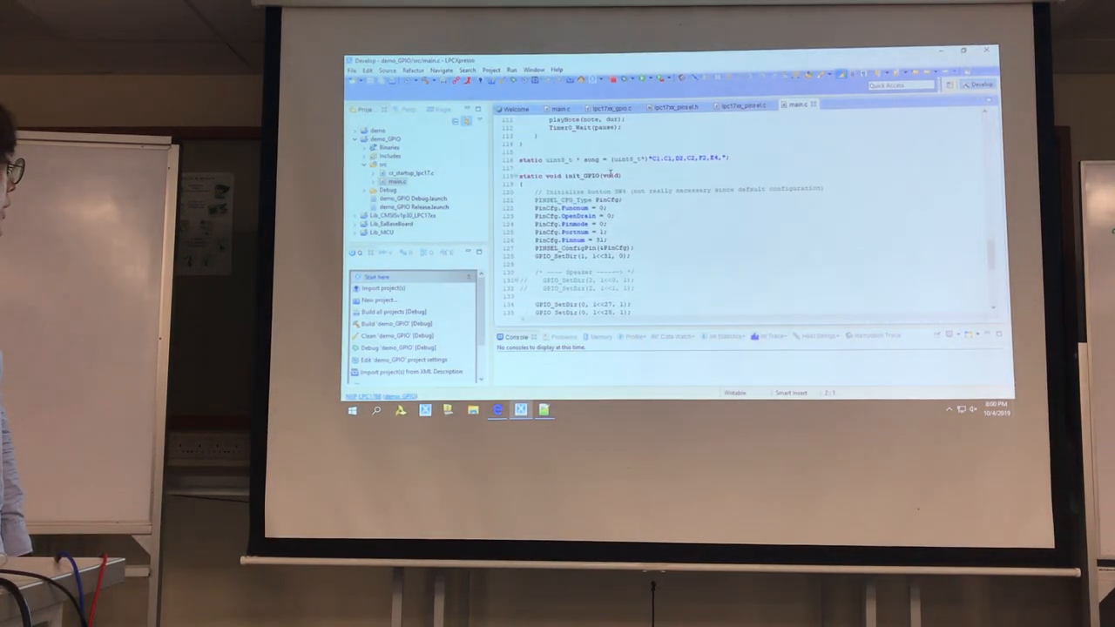
{"action": "scroll", "scroll_direction": "down", "scroll_amount": 3}
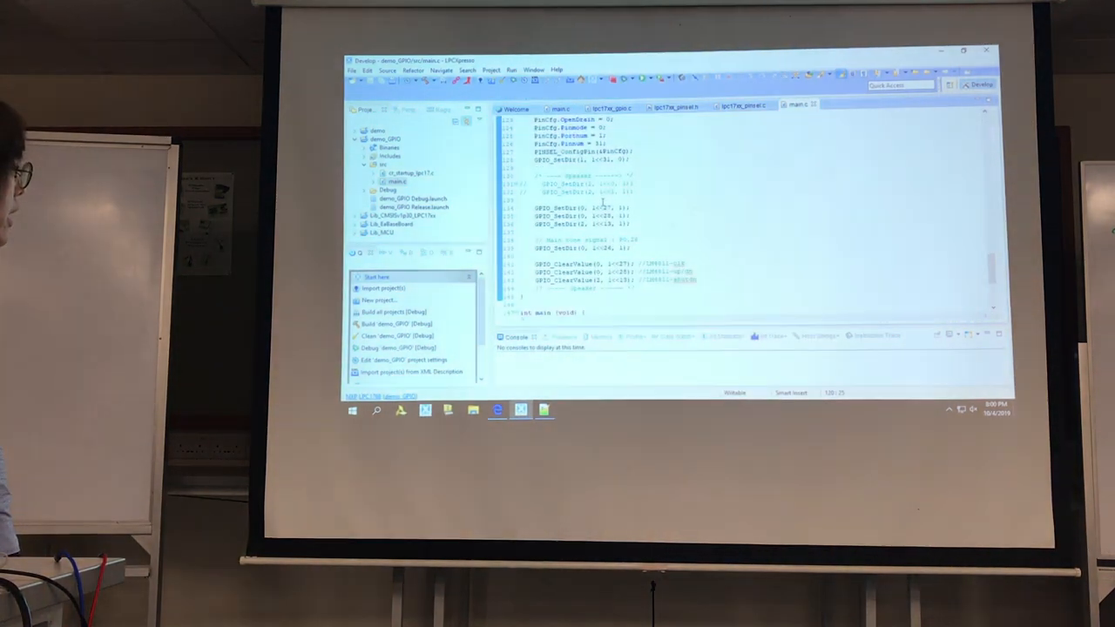
{"action": "scroll", "scroll_direction": "down", "scroll_amount": 3}
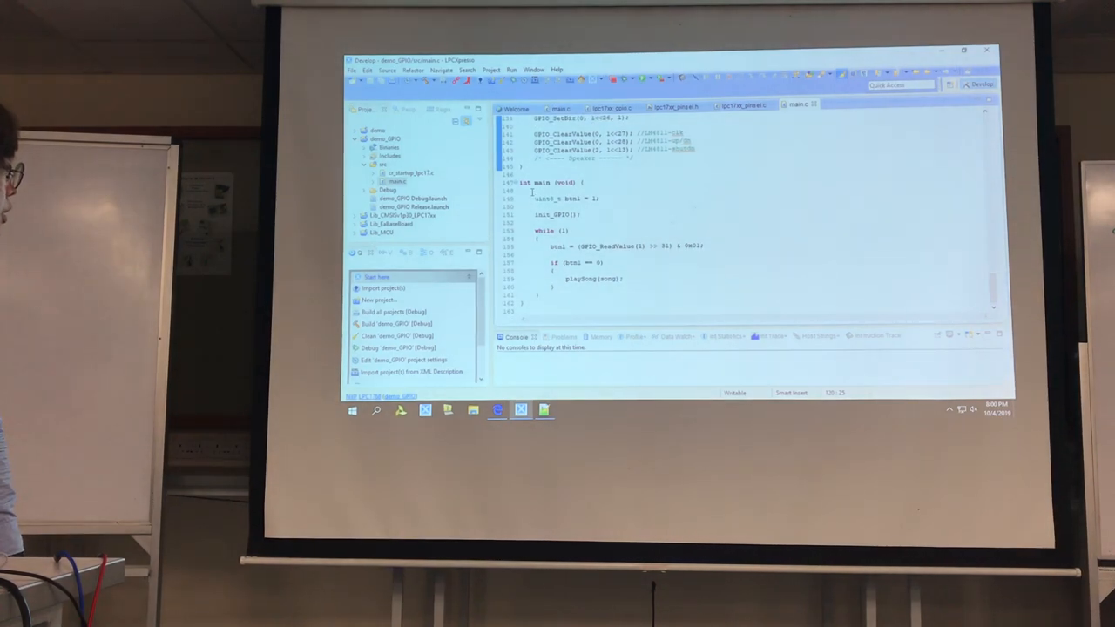